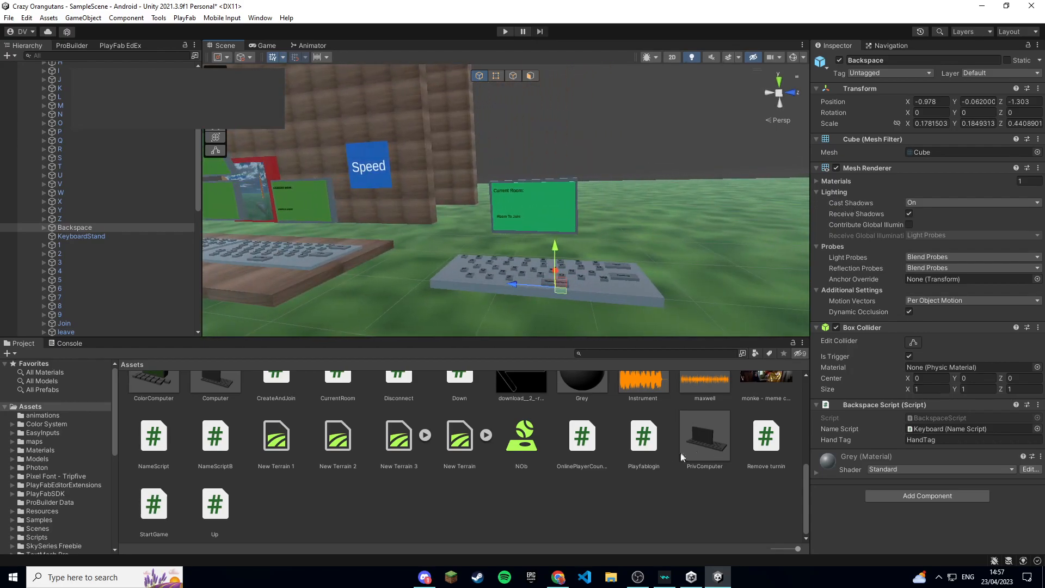
mouse_move(709, 396)
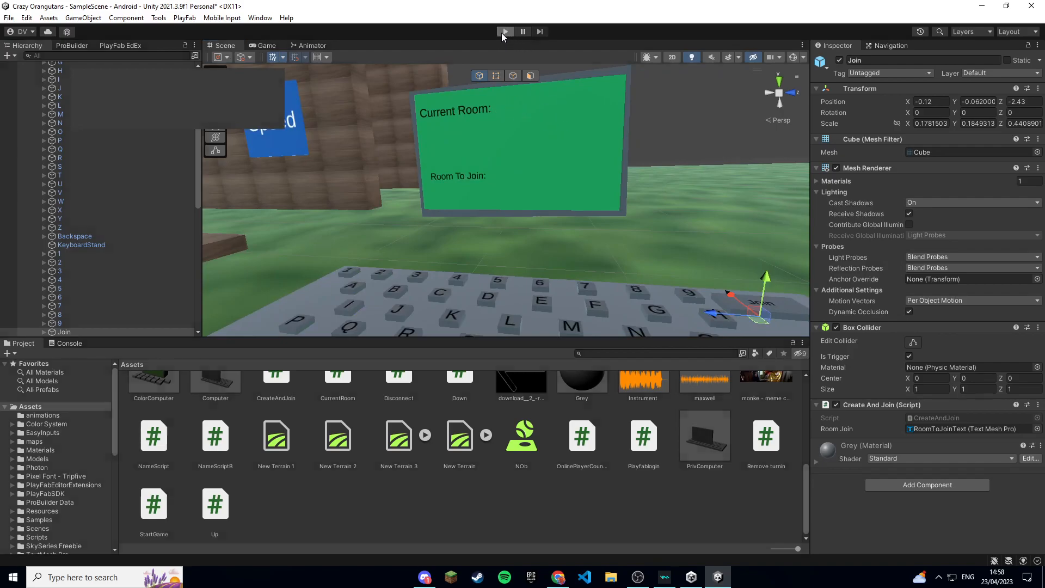
Enter Play mode to test the private computer with keyboard and room screen.
left_click(505, 30)
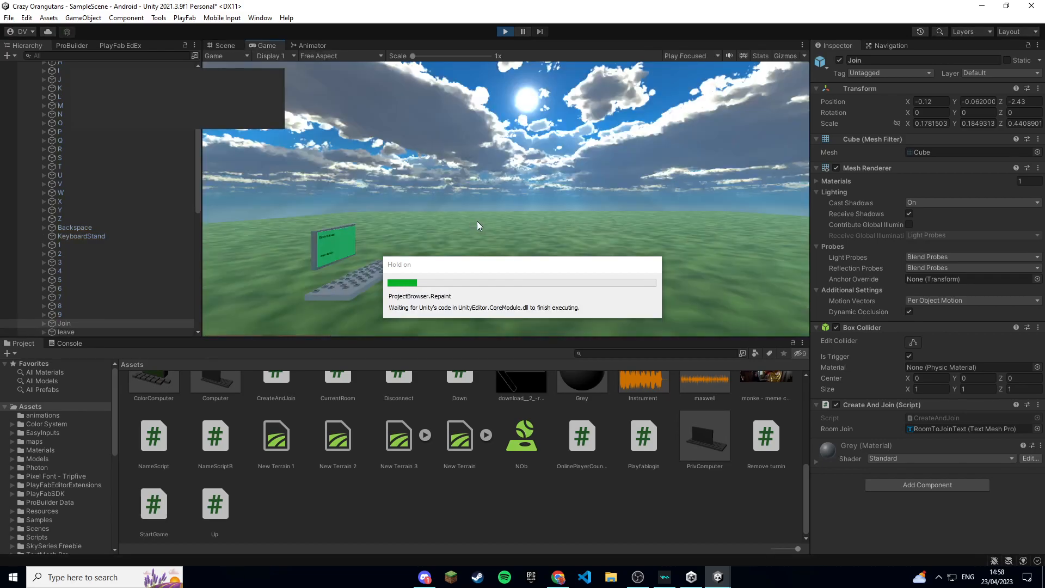
Switch back to the Scene view while the game keeps running.
left_click(224, 45)
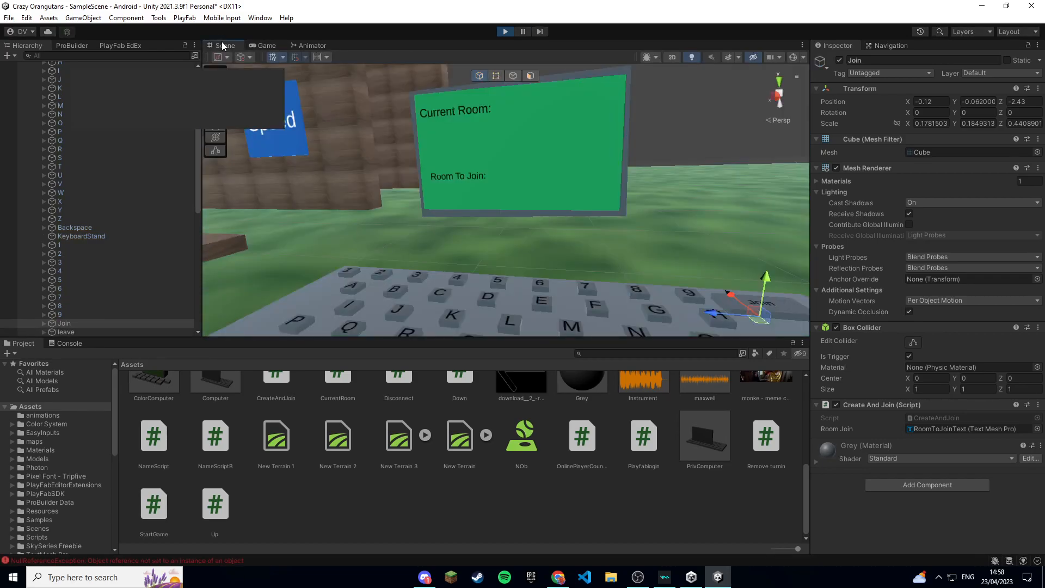